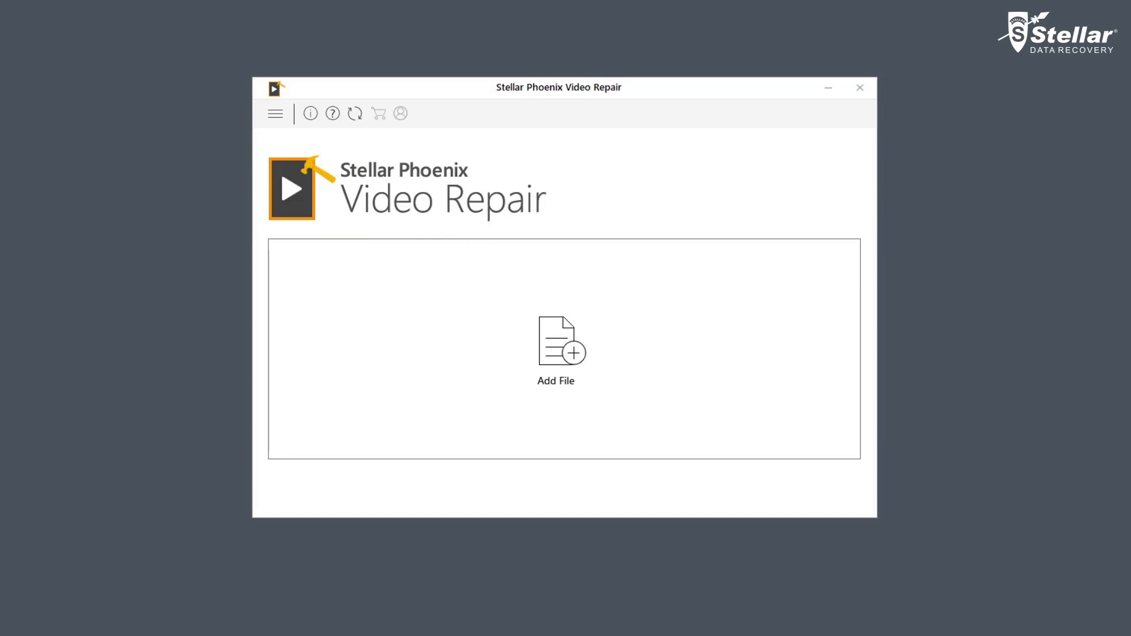
{"action": "mouse_move", "coordinate": [724, 453]}
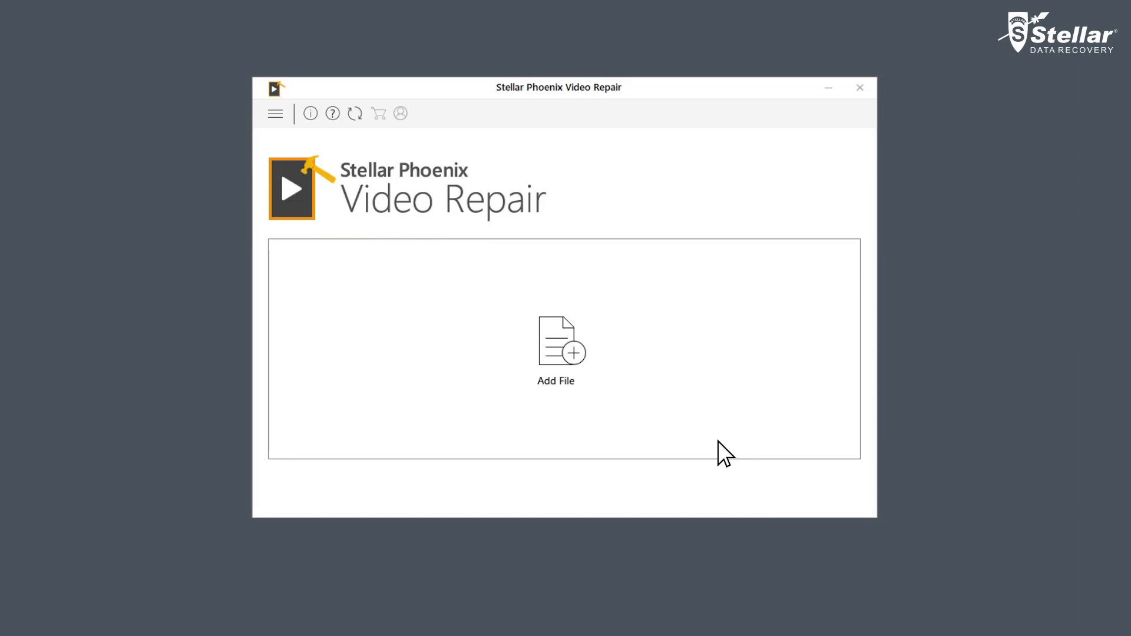
Step: Add all five corrupted videos from Desktop > videos to the repair list
{"action": "left_click", "coordinate": [555, 350]}
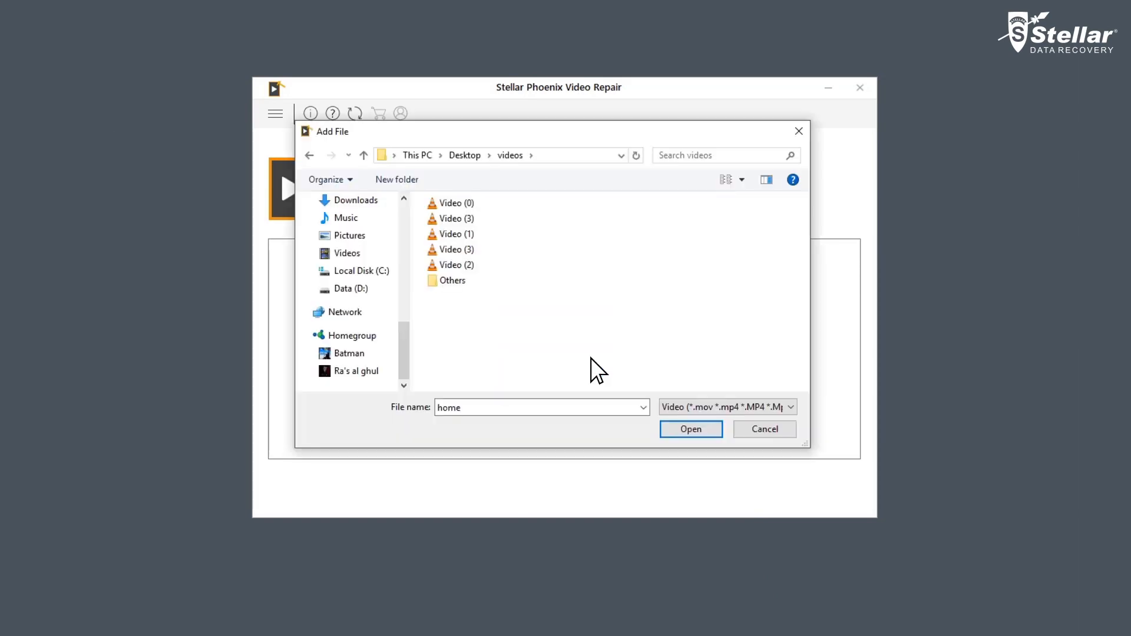
{"action": "left_click", "coordinate": [456, 203]}
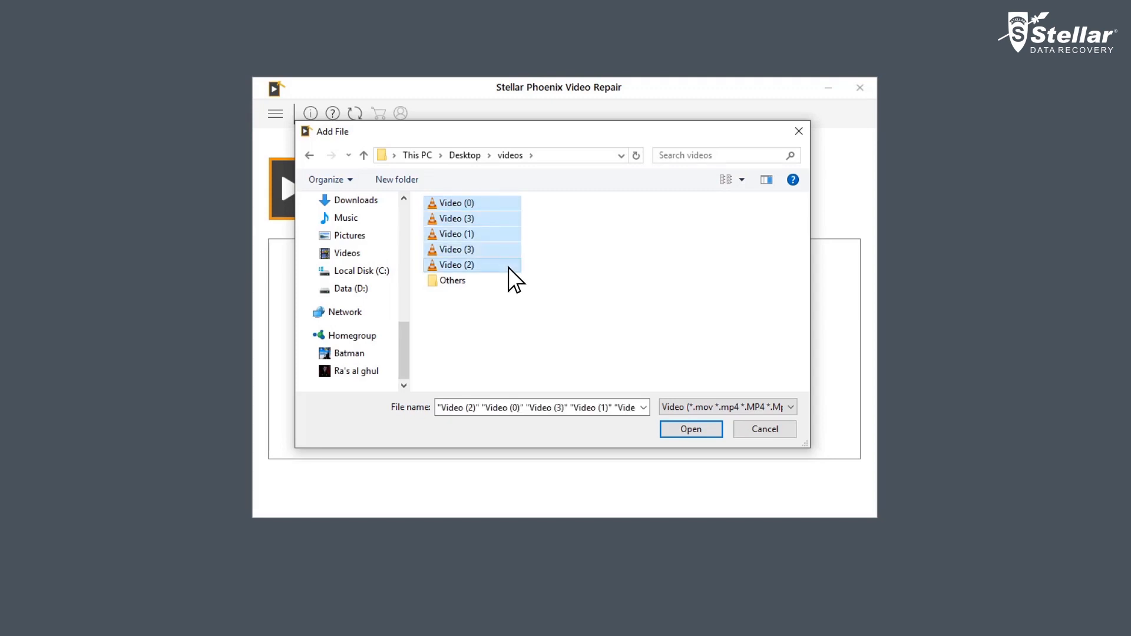
{"action": "left_click", "coordinate": [689, 428]}
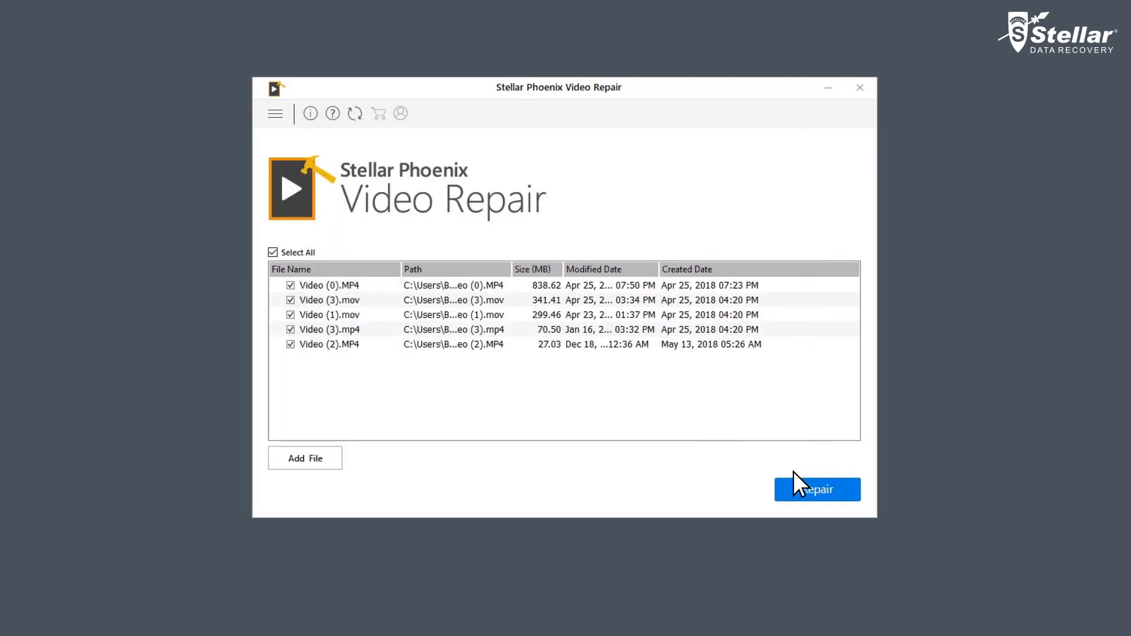
Step: Run Repair on the five listed videos and wait for completion
{"action": "left_click", "coordinate": [816, 489]}
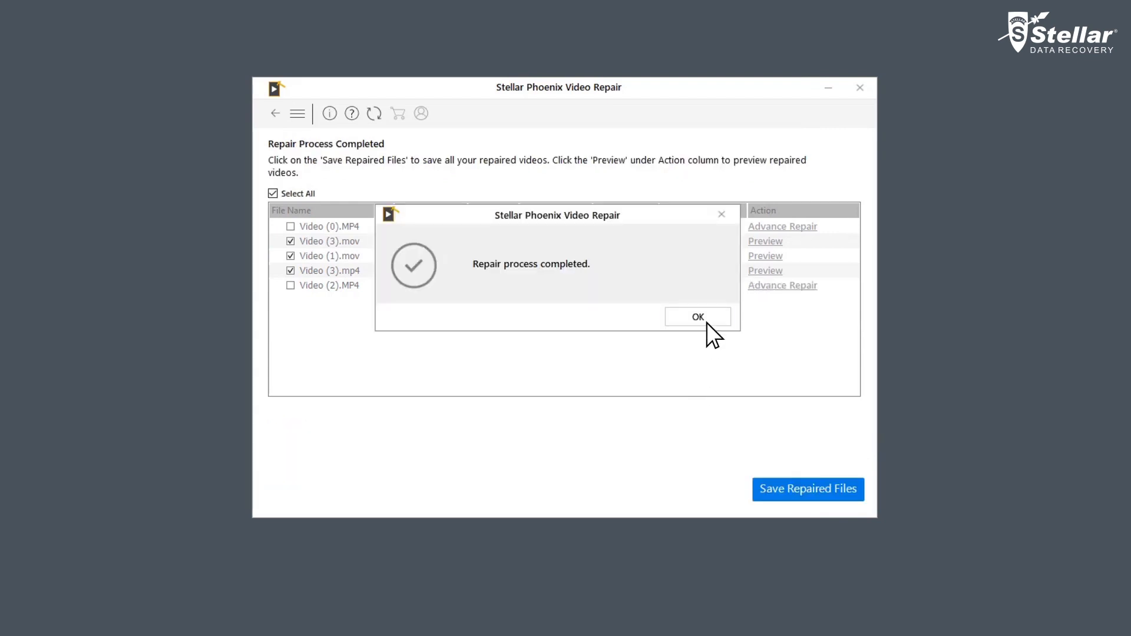
Step: Dismiss the completion message and start Advance Repair for Video (2).MP4
{"action": "left_click", "coordinate": [697, 317]}
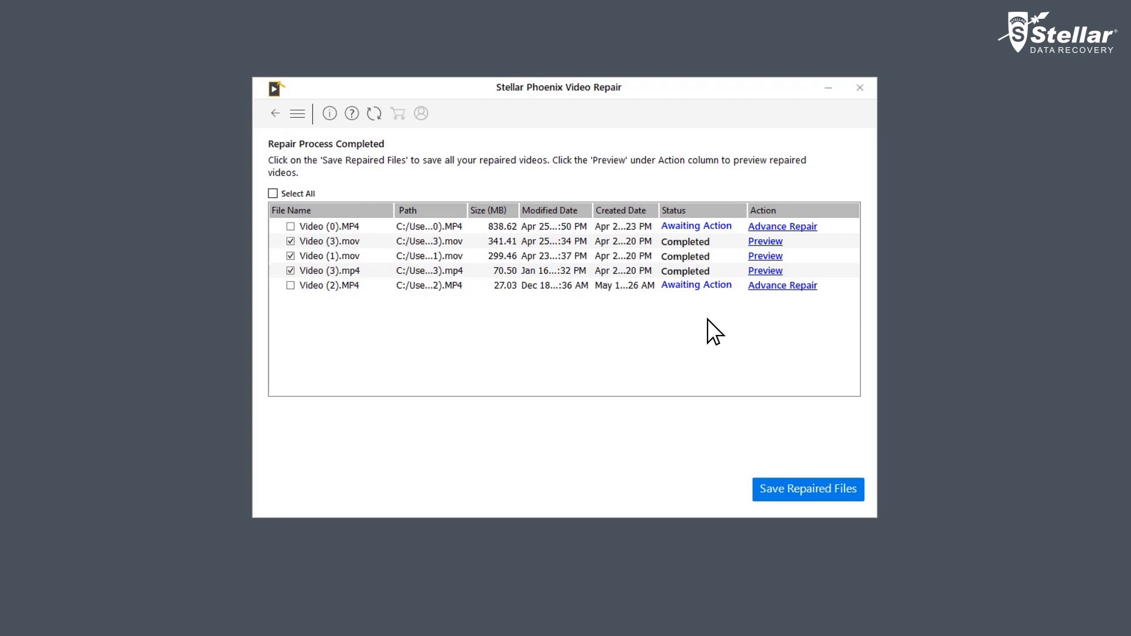
{"action": "mouse_move", "coordinate": [781, 285]}
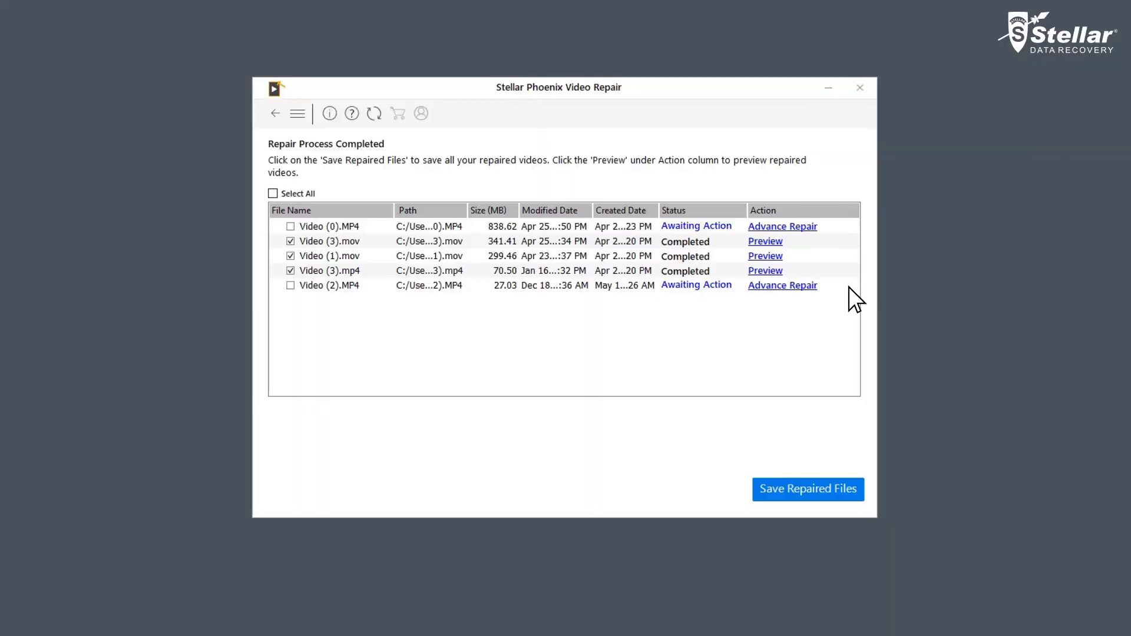
{"action": "left_click", "coordinate": [782, 225]}
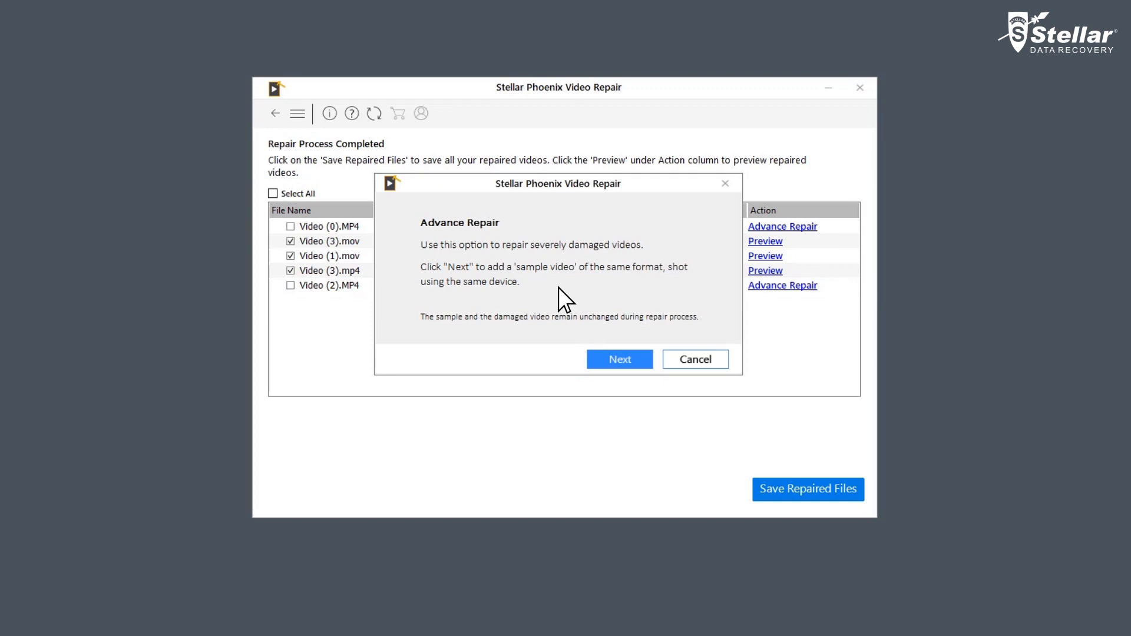
Step: Advance-repair Video (2).MP4 using Ref File 1 as the sample video
{"action": "left_click", "coordinate": [619, 360]}
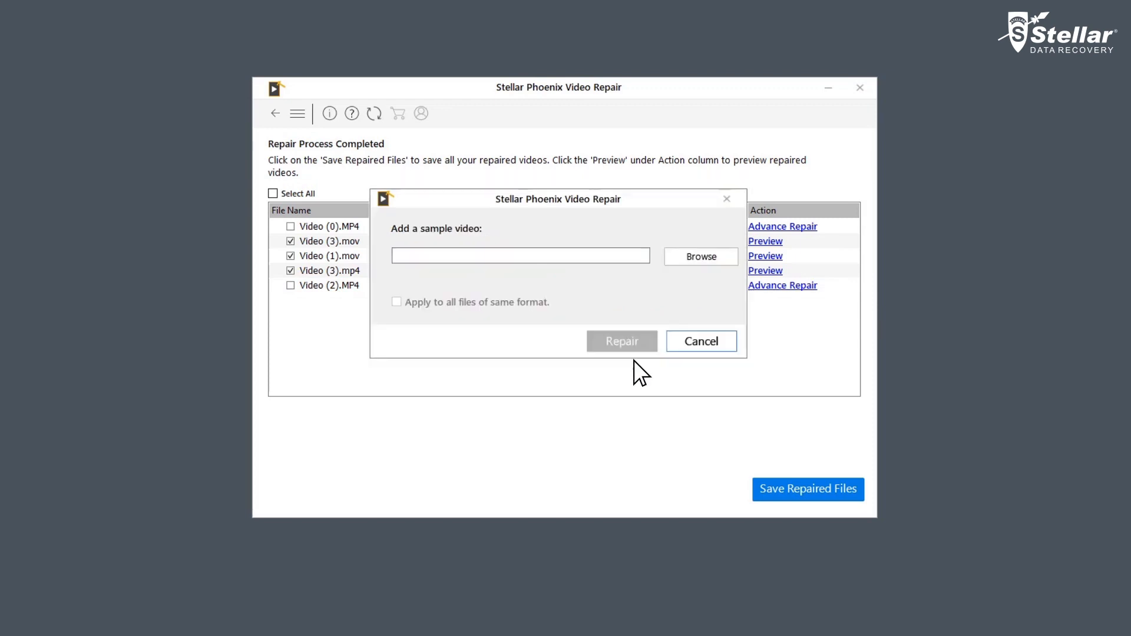
{"action": "left_click", "coordinate": [700, 257]}
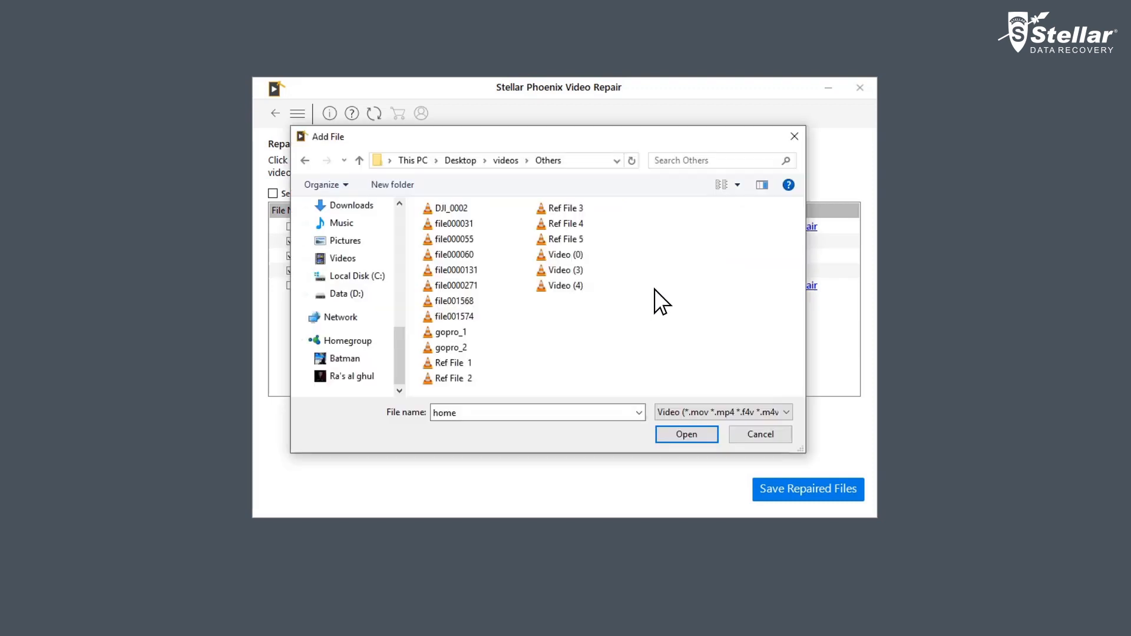
{"action": "left_click", "coordinate": [686, 434]}
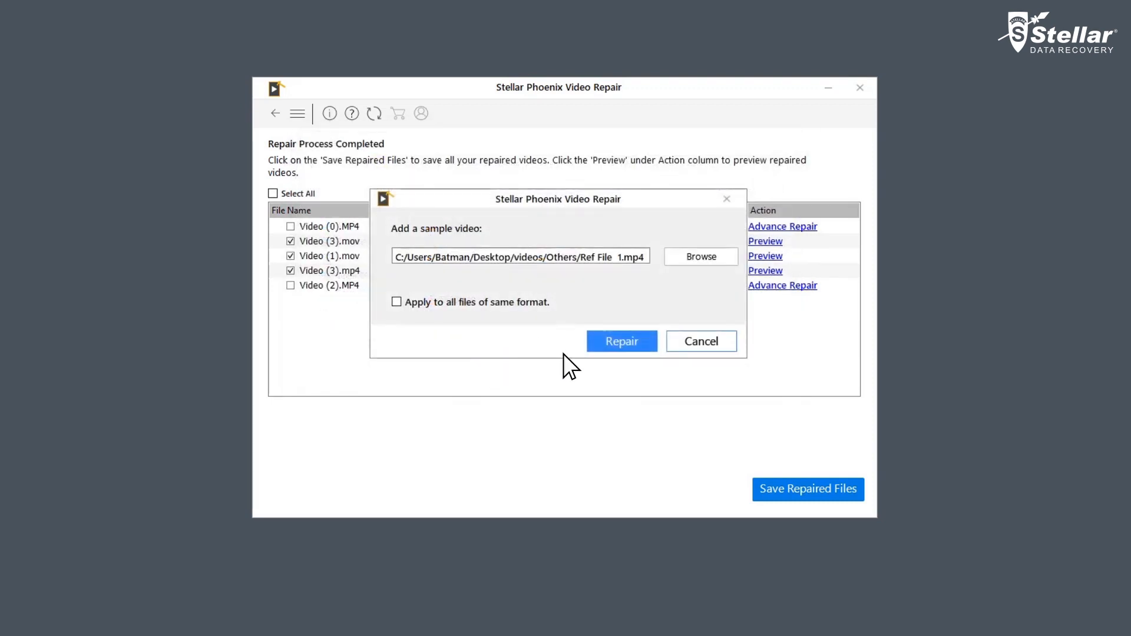
{"action": "left_click", "coordinate": [620, 341]}
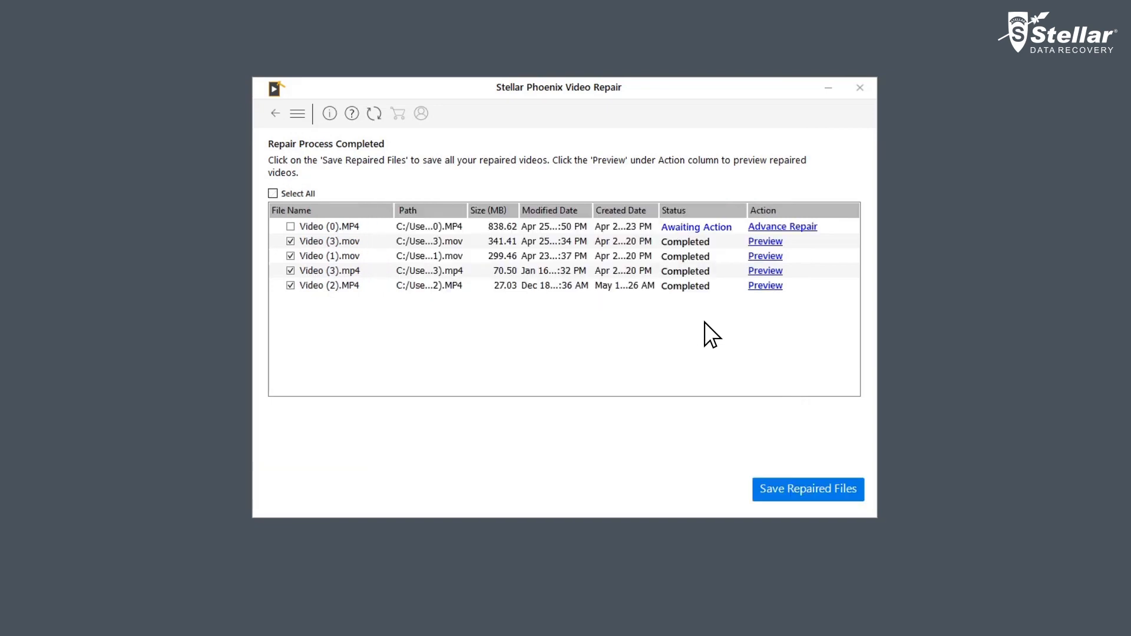
{"action": "mouse_move", "coordinate": [791, 453]}
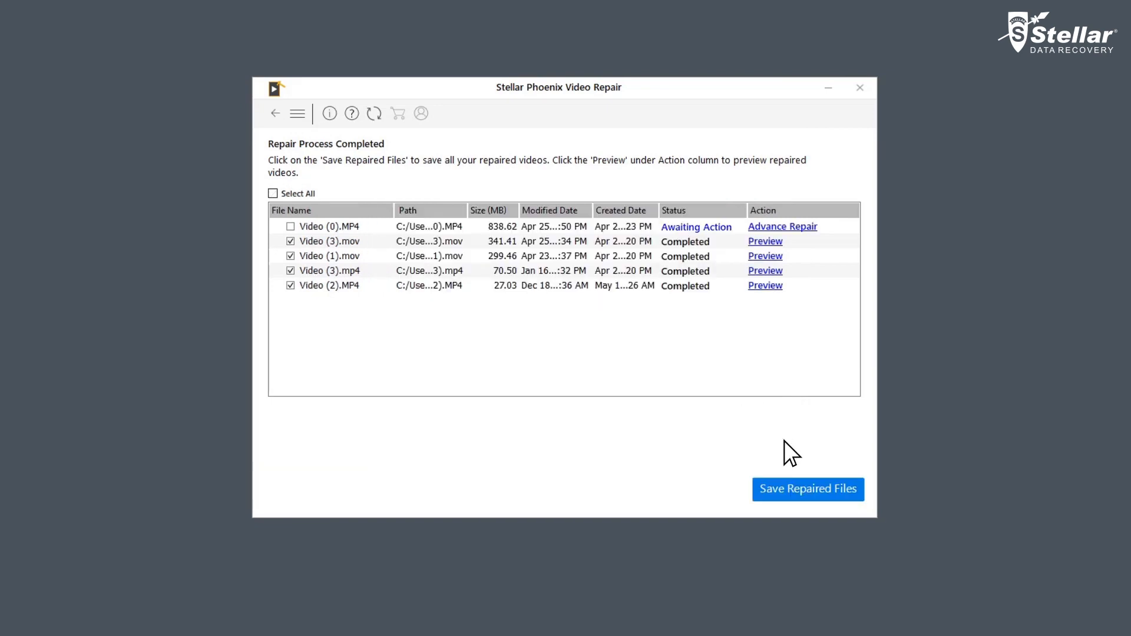
Step: Save the repaired videos to the custom location Desktop\sd
{"action": "left_click", "coordinate": [808, 489]}
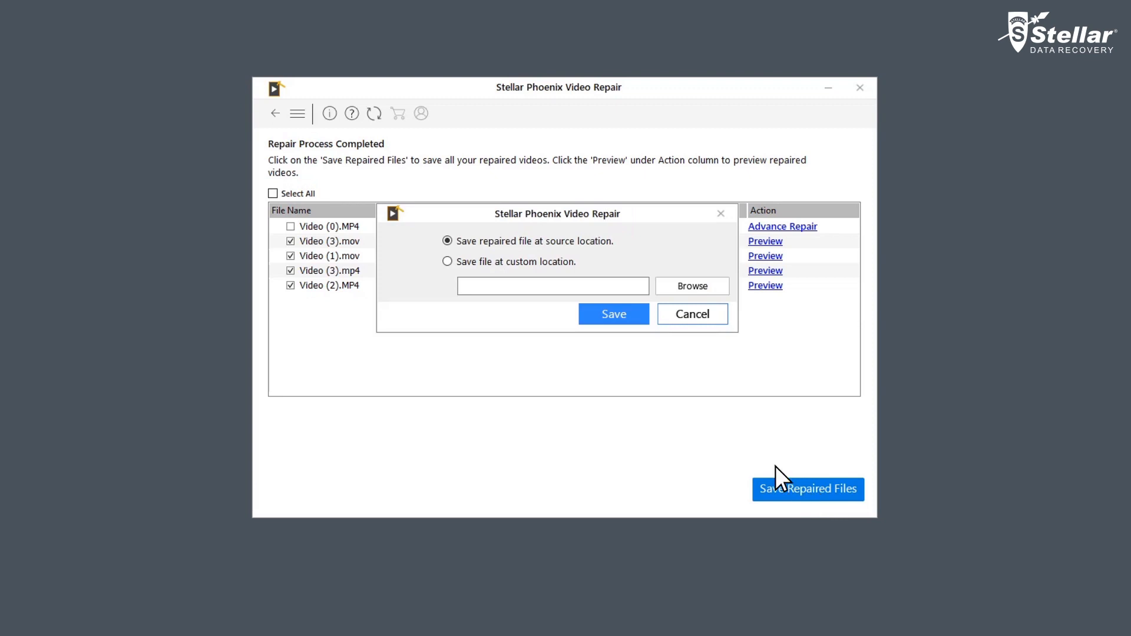
{"action": "left_click", "coordinate": [691, 286]}
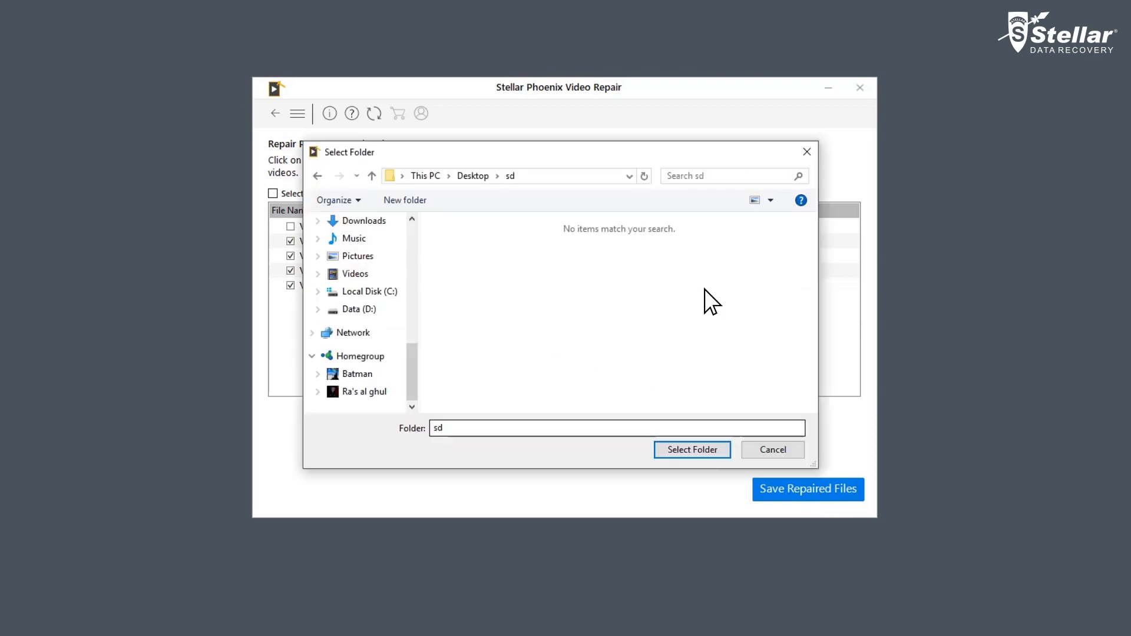
{"action": "left_click", "coordinate": [690, 449]}
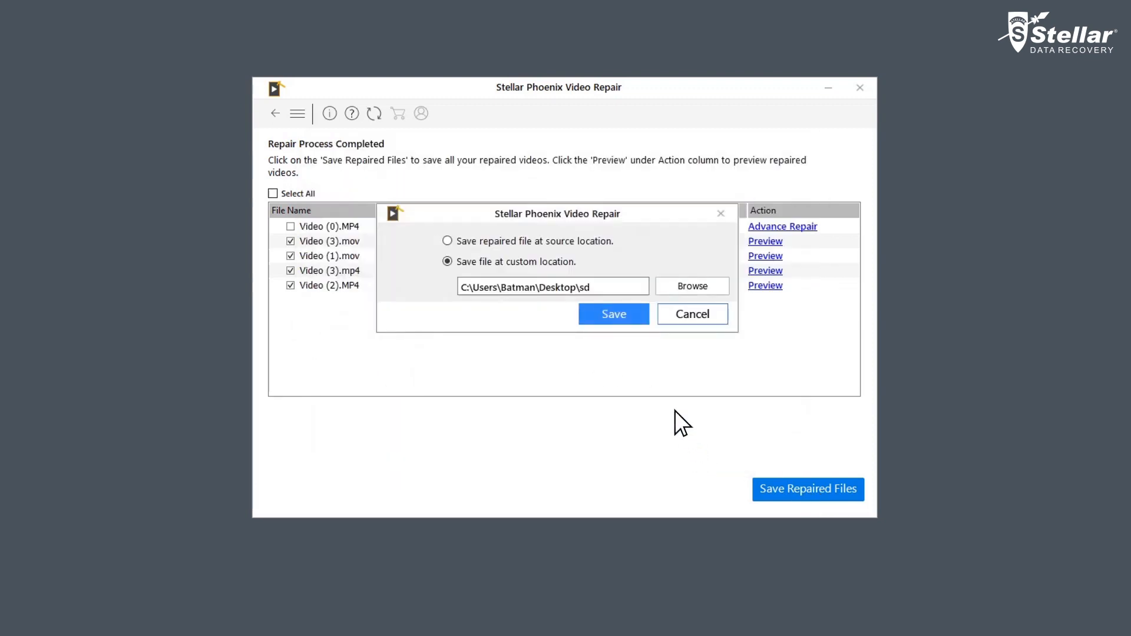
{"action": "left_click", "coordinate": [613, 314]}
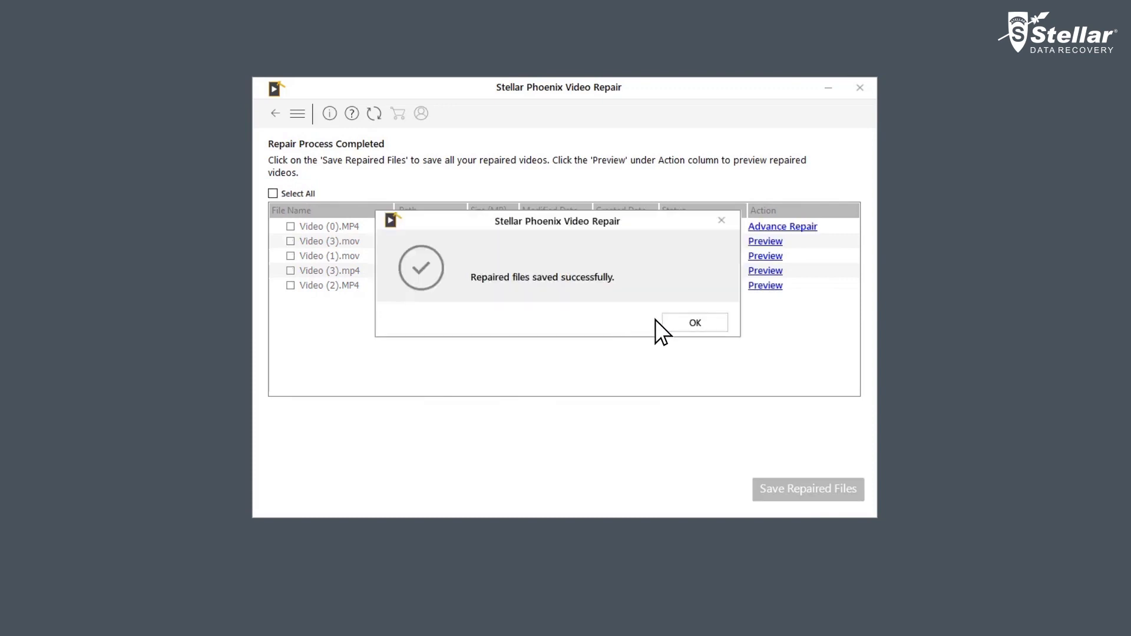